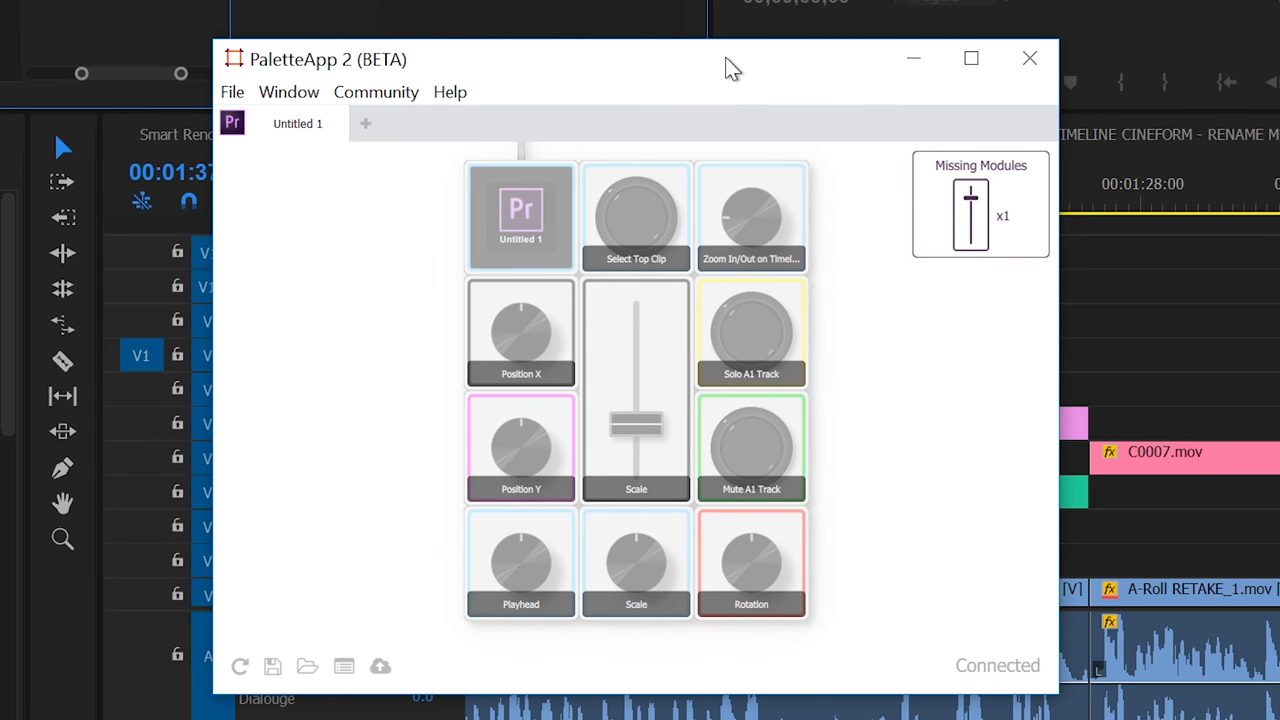
mouse_move(718, 72)
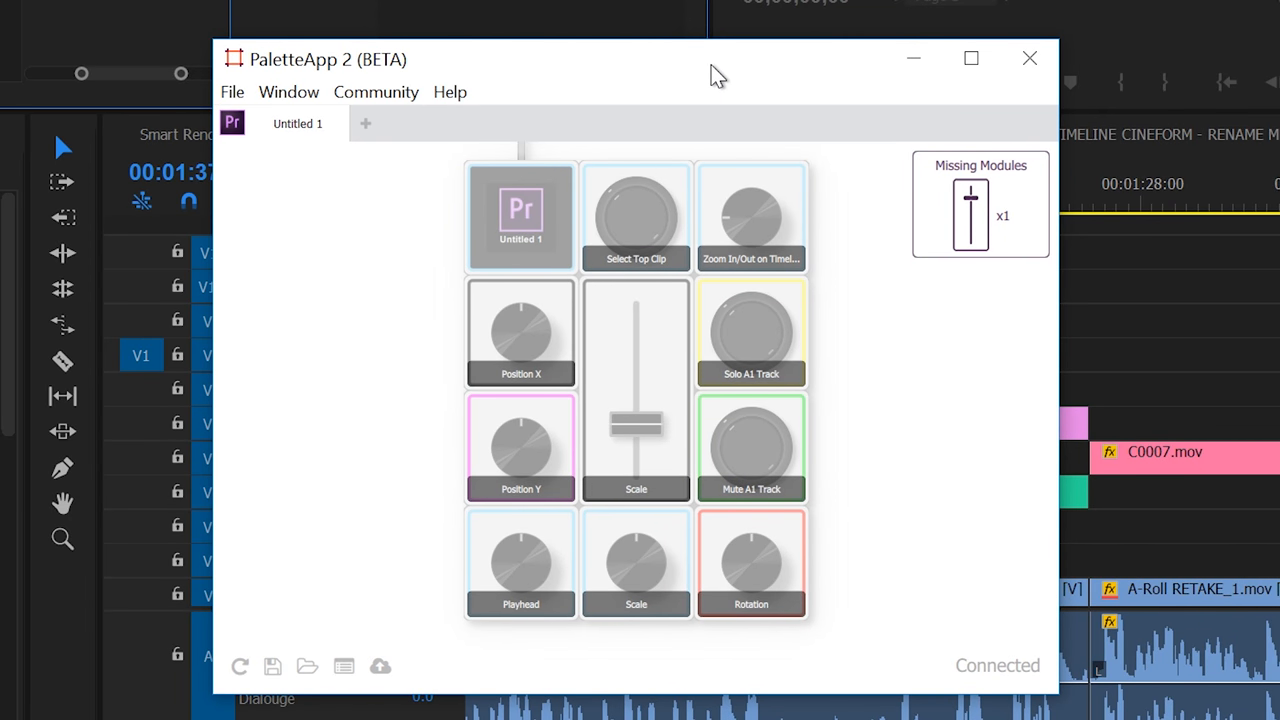
mouse_move(724, 78)
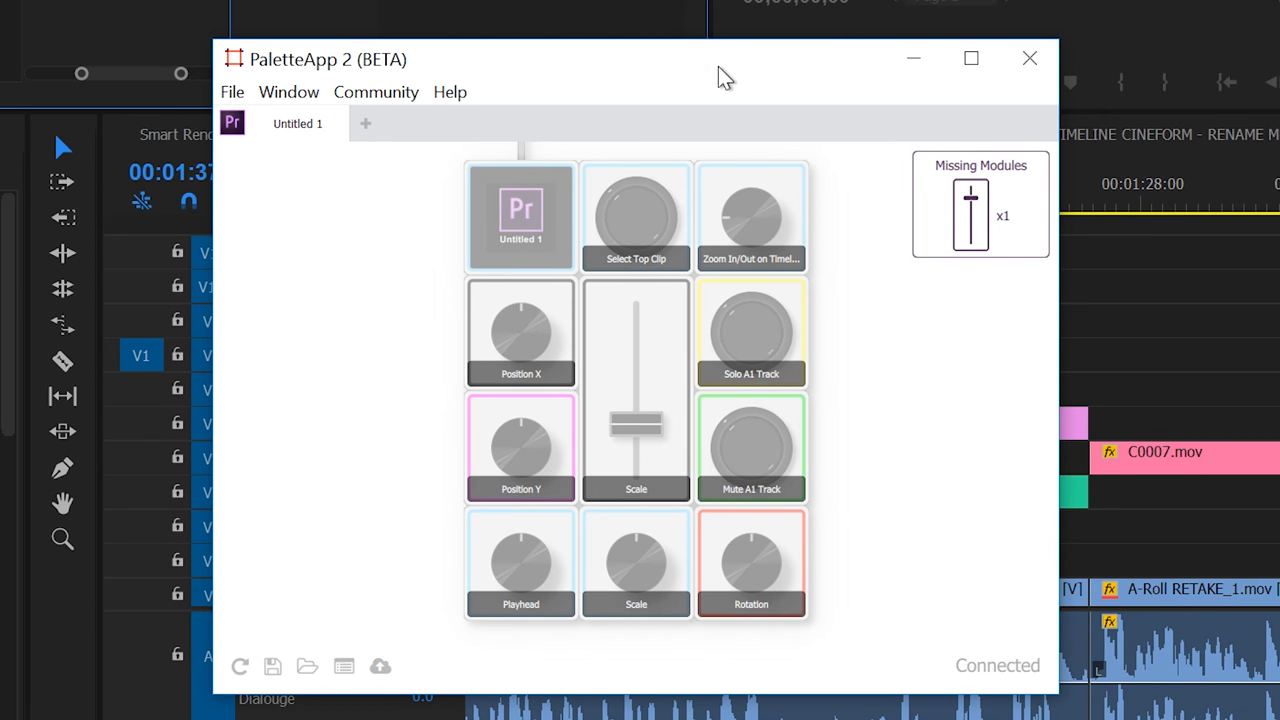